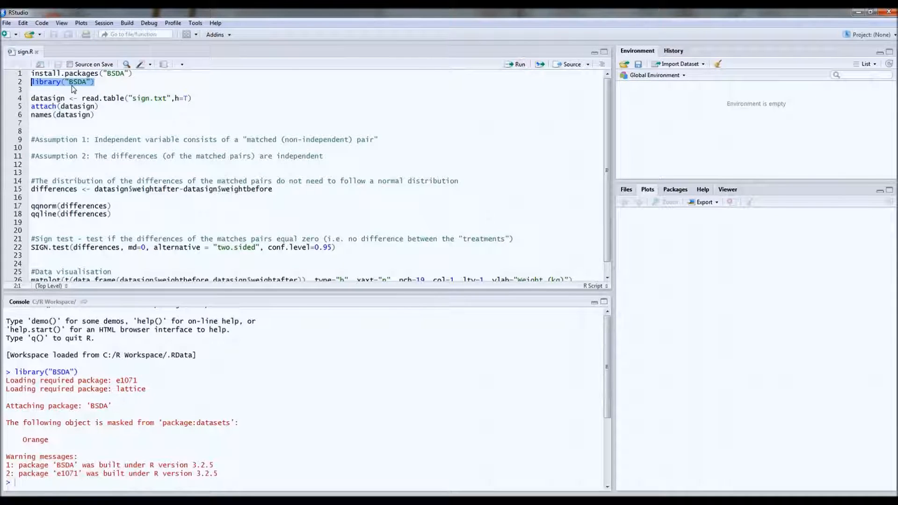
pyautogui.moveTo(84, 97)
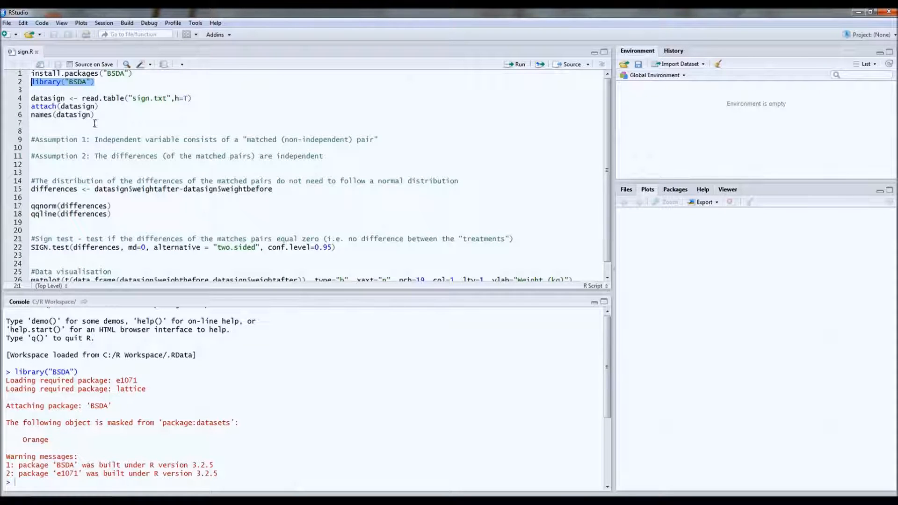
pyautogui.moveTo(106, 490)
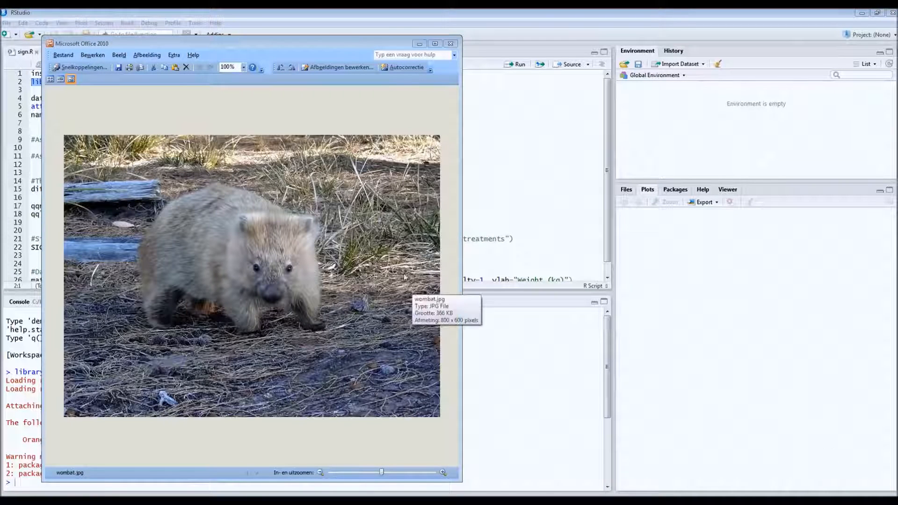
pyautogui.moveTo(445, 239)
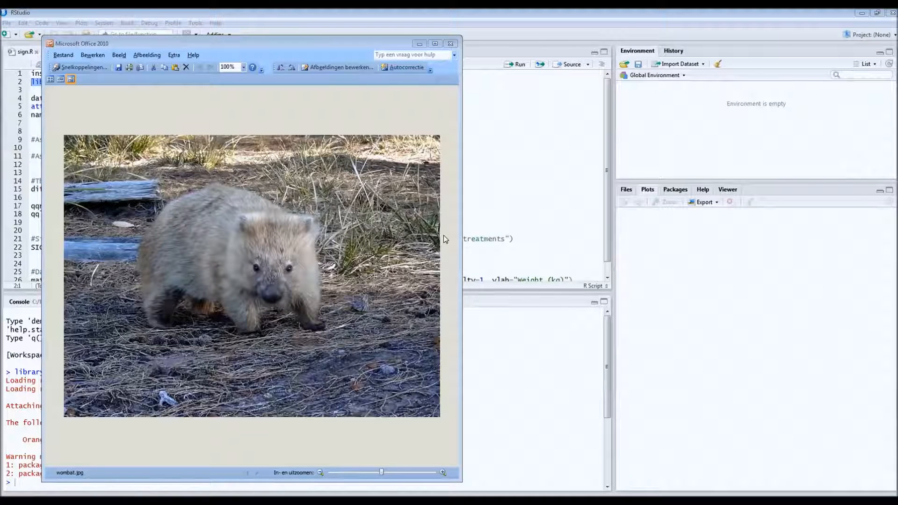
# - Close the wombat.jpg photo window so the RStudio script is visible again
pyautogui.click(450, 43)
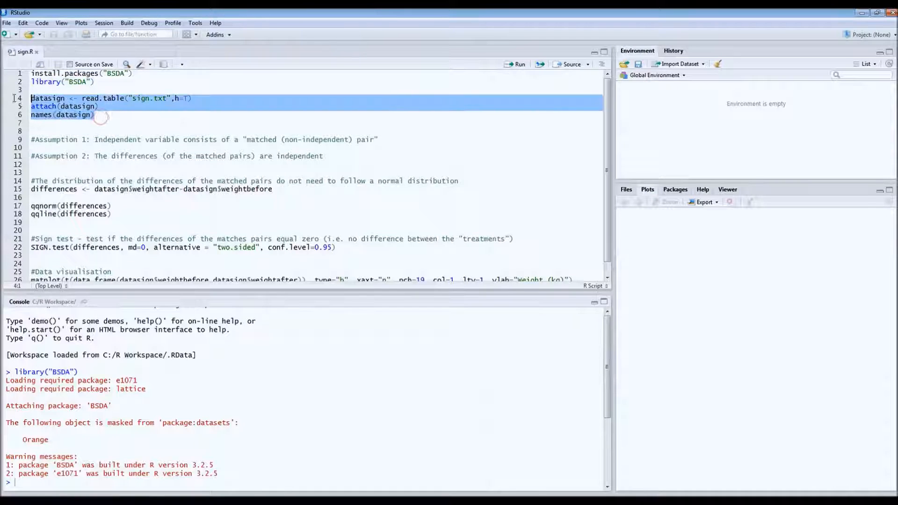
# - Run the read.table, attach and names lines to load sign.txt into datasign
pyautogui.click(516, 64)
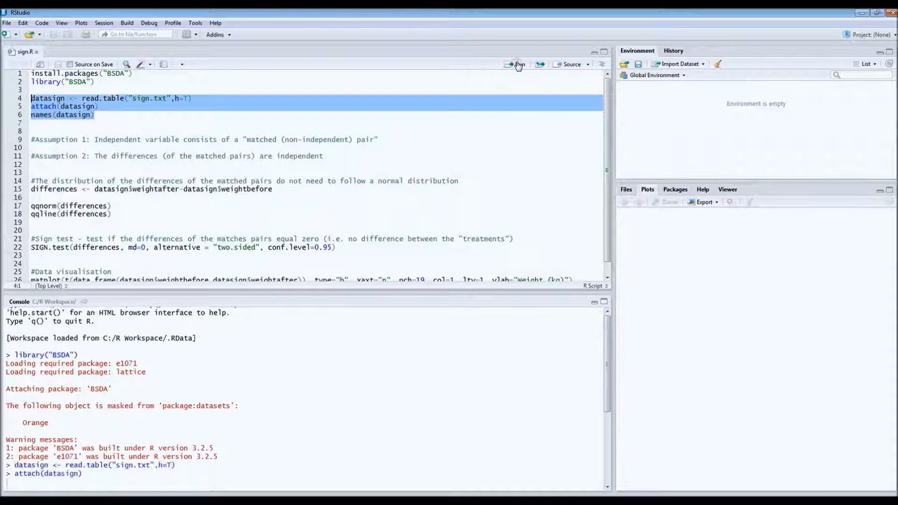
pyautogui.click(519, 64)
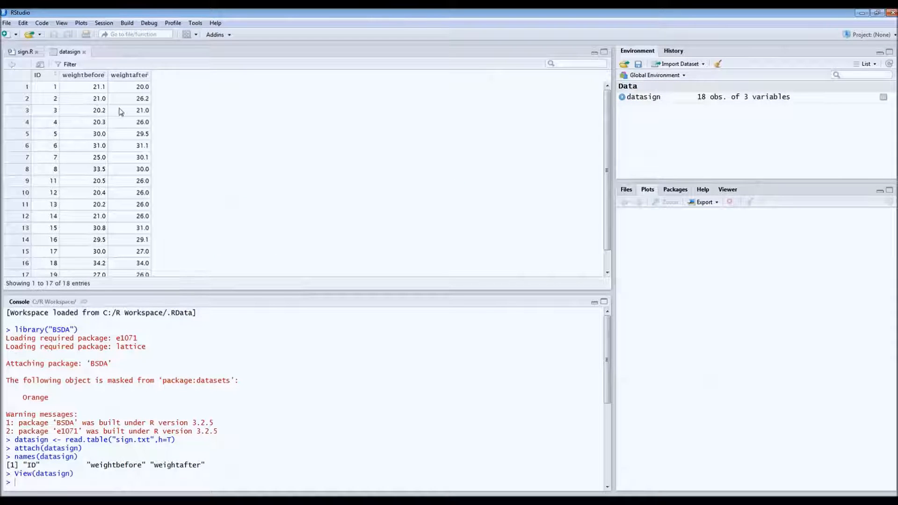
pyautogui.moveTo(69, 96)
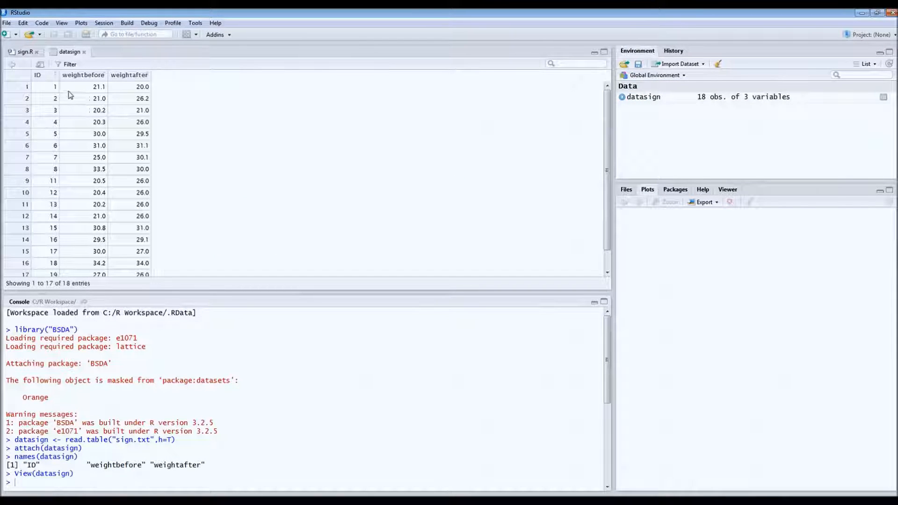
pyautogui.moveTo(45, 113)
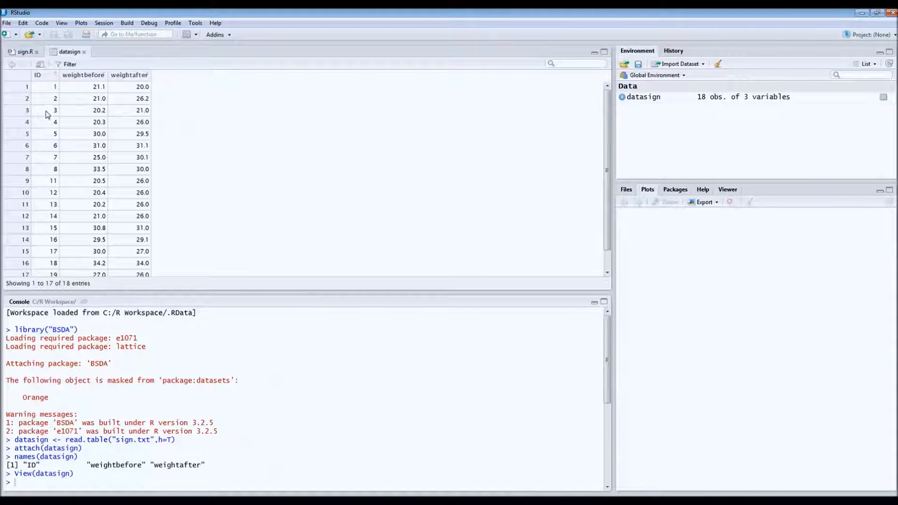
# - Scroll through the datasign viewer to review all 18 before/after weight rows
pyautogui.scroll(-3)
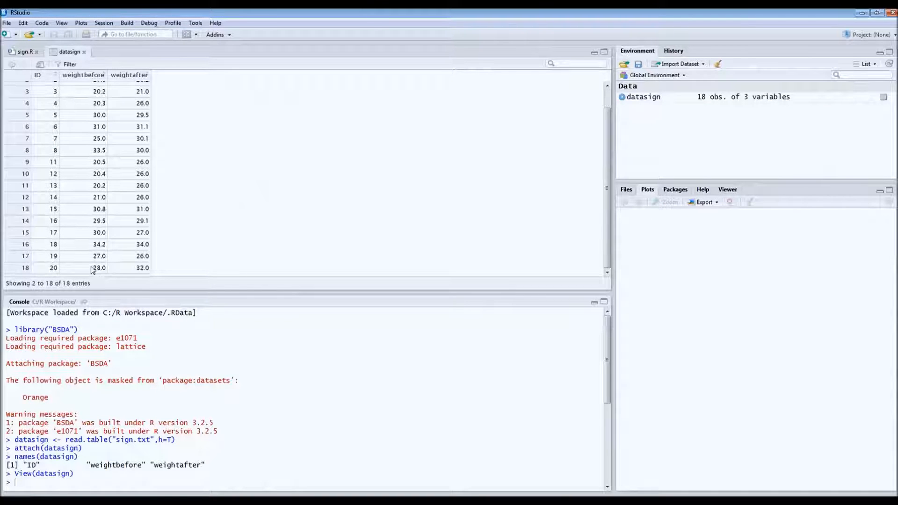
pyautogui.scroll(3)
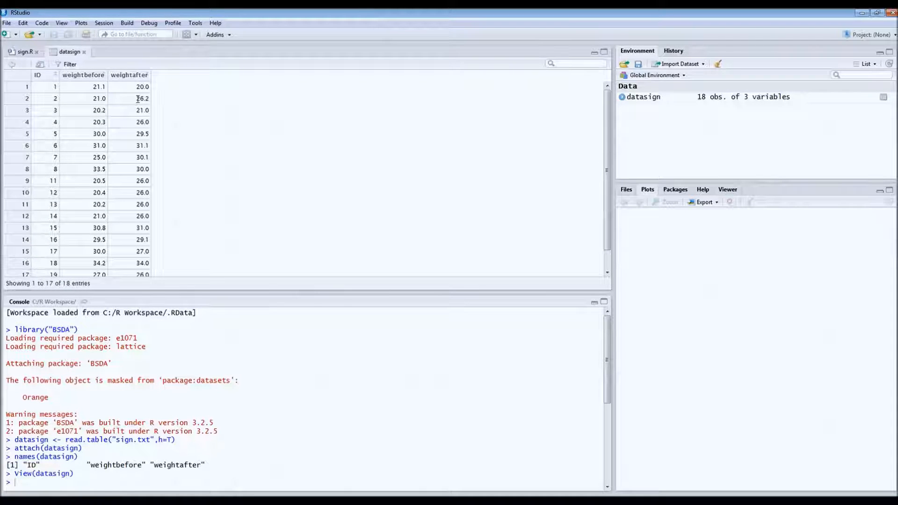
pyautogui.scroll(-3)
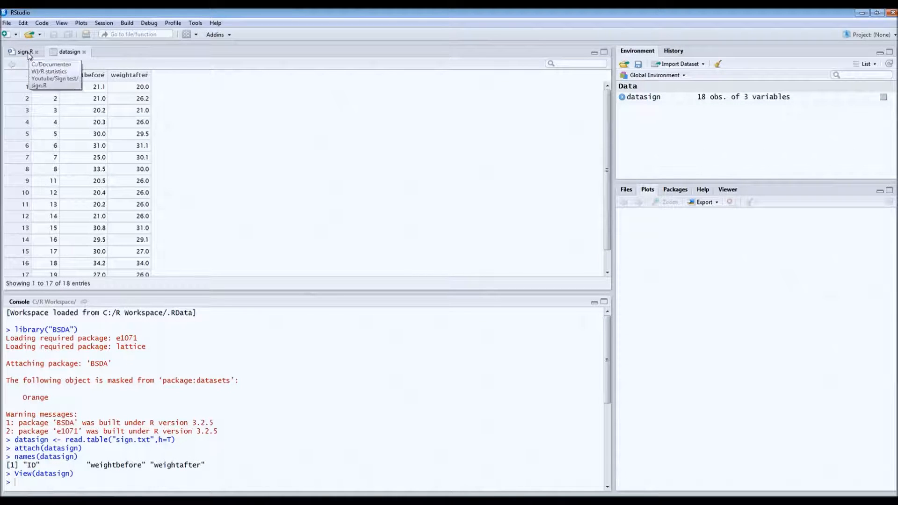
# - Return to sign.R and highlight the second matched-pair assumption comment
pyautogui.click(21, 53)
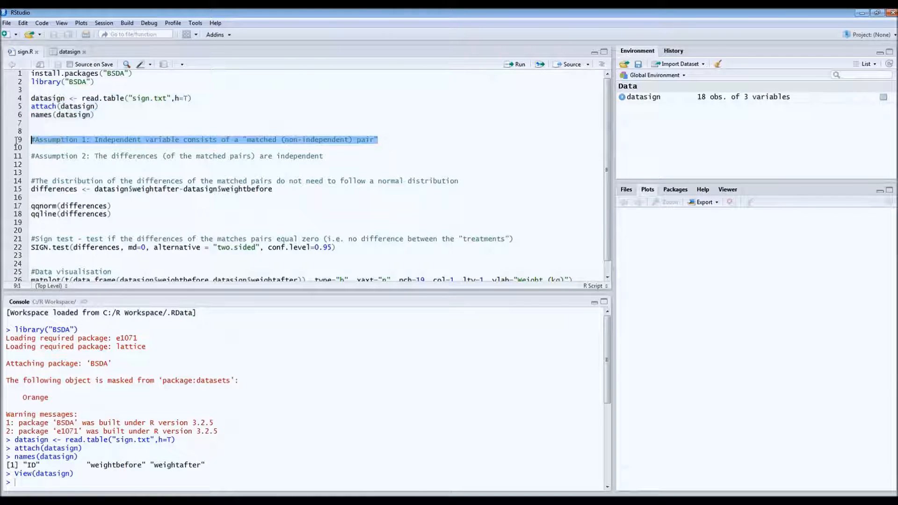
pyautogui.moveTo(230, 146)
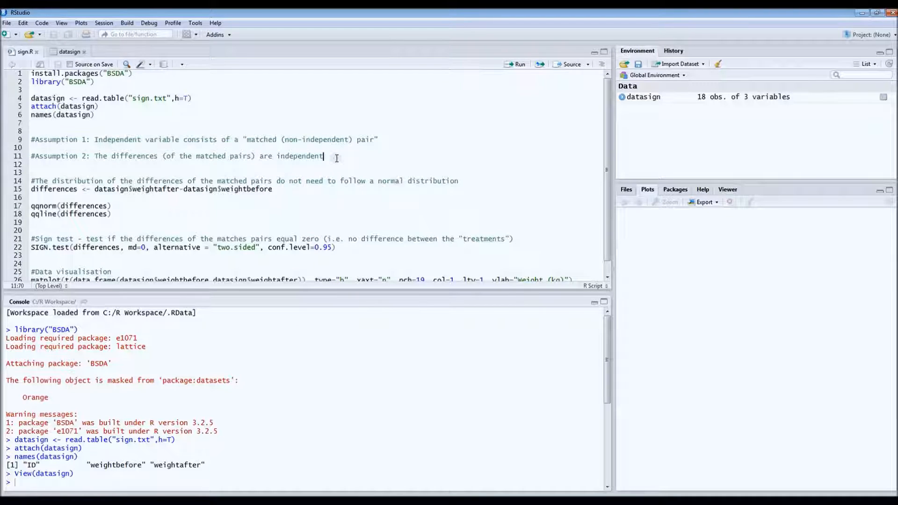
pyautogui.tripleClick(167, 155)
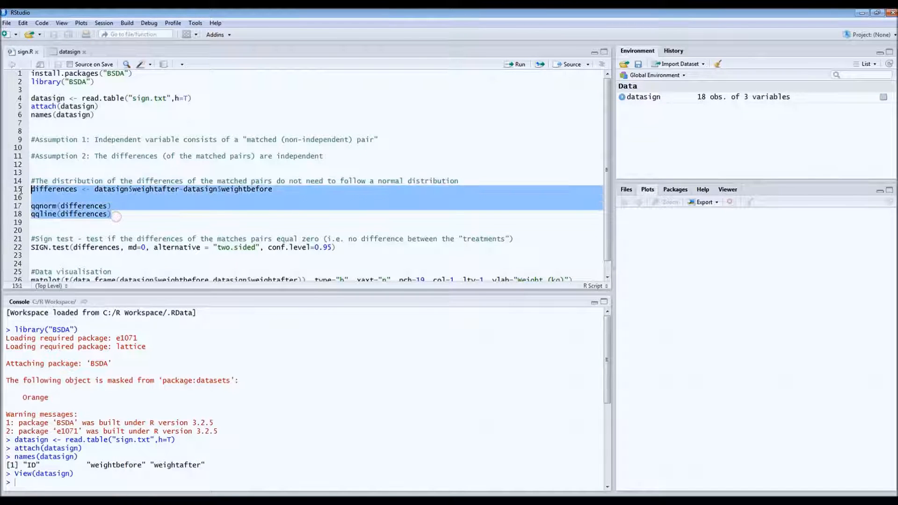
# - Run the differences, qqnorm and qqline lines to draw the normal Q-Q plot
pyautogui.click(520, 64)
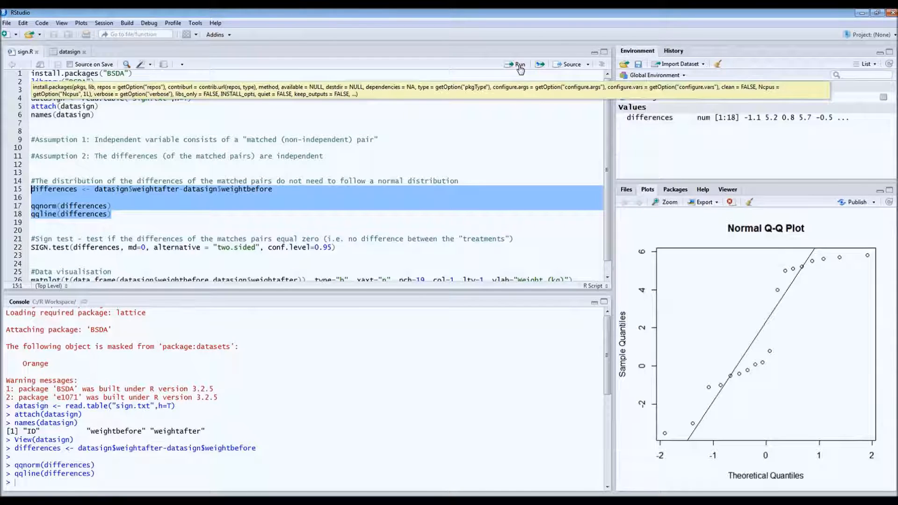
pyautogui.moveTo(713, 285)
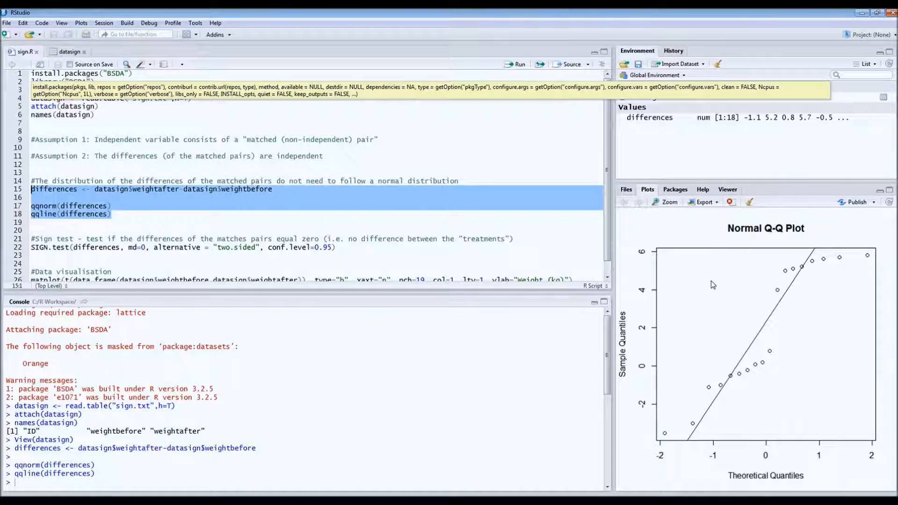
pyautogui.moveTo(750, 351)
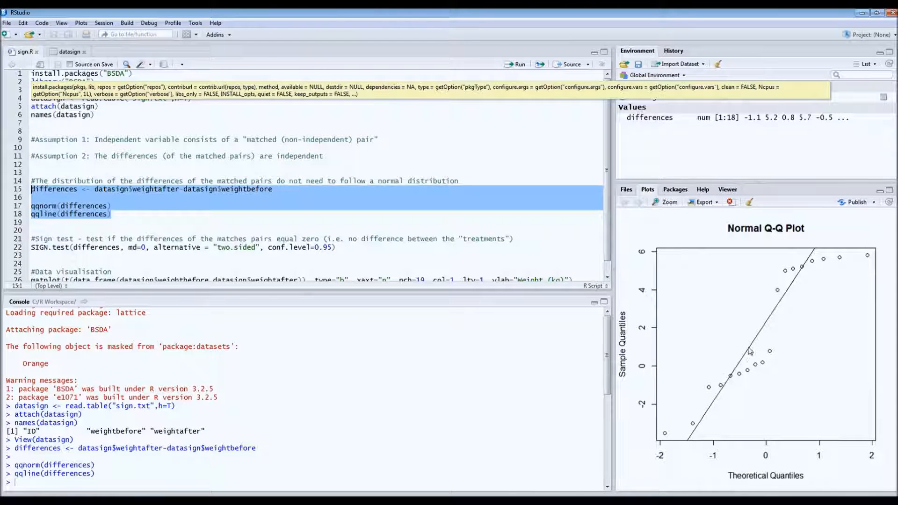
pyautogui.moveTo(780, 310)
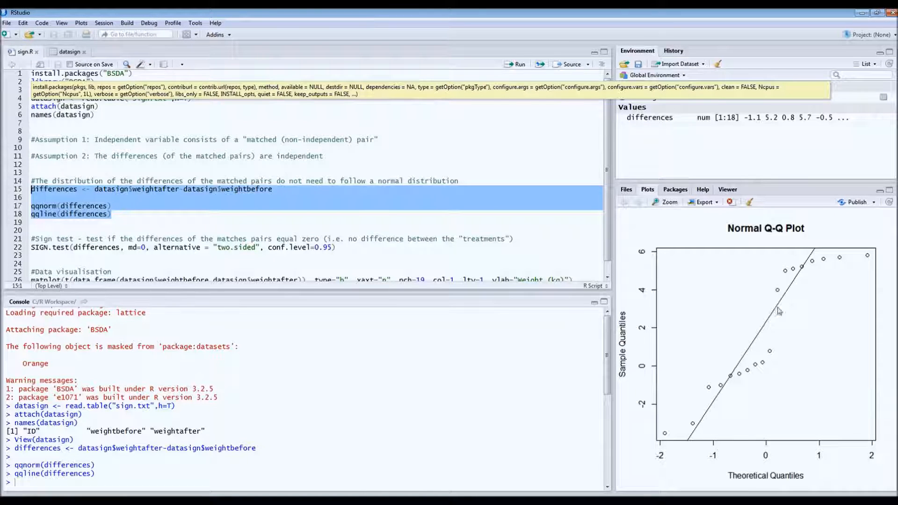
pyautogui.moveTo(740, 371)
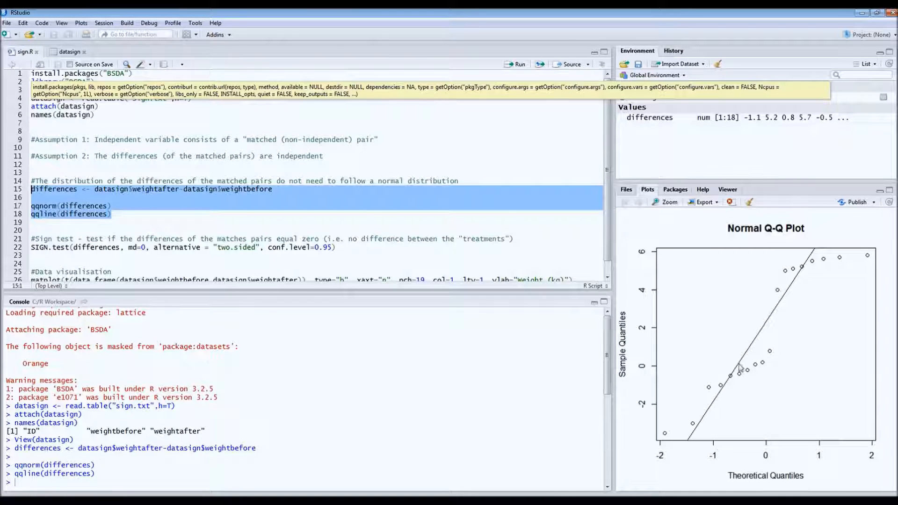
pyautogui.moveTo(806, 273)
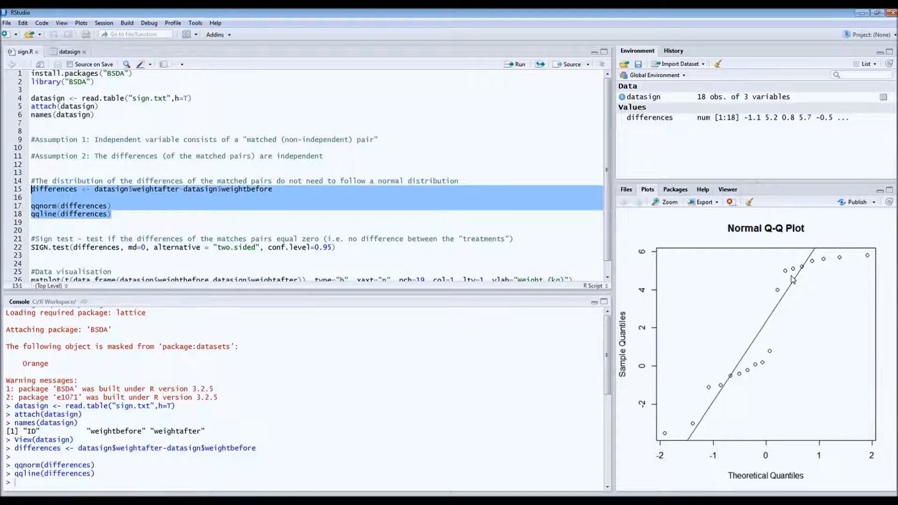
pyautogui.moveTo(216, 238)
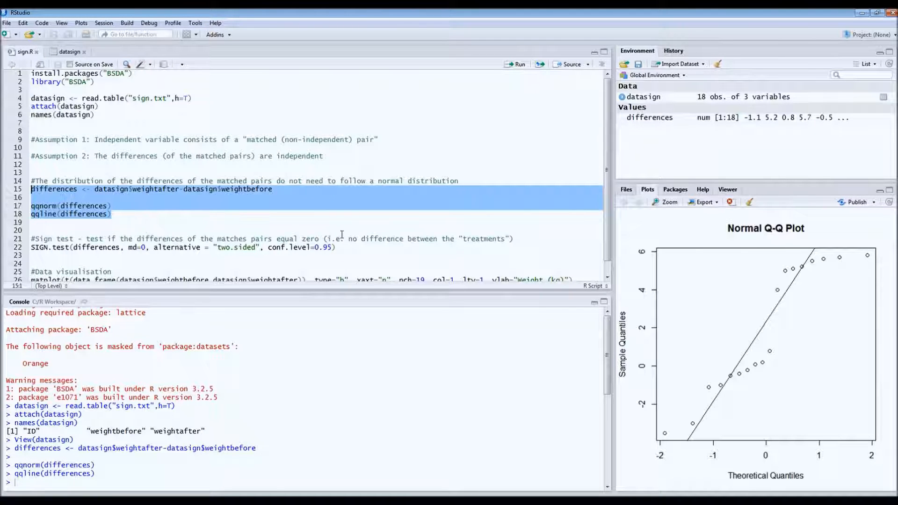
pyautogui.click(338, 247)
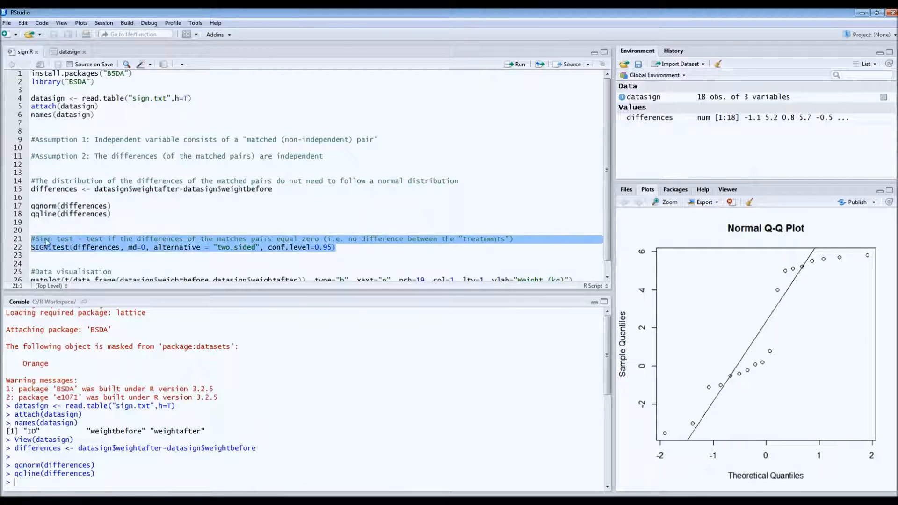
pyautogui.scroll(-3)
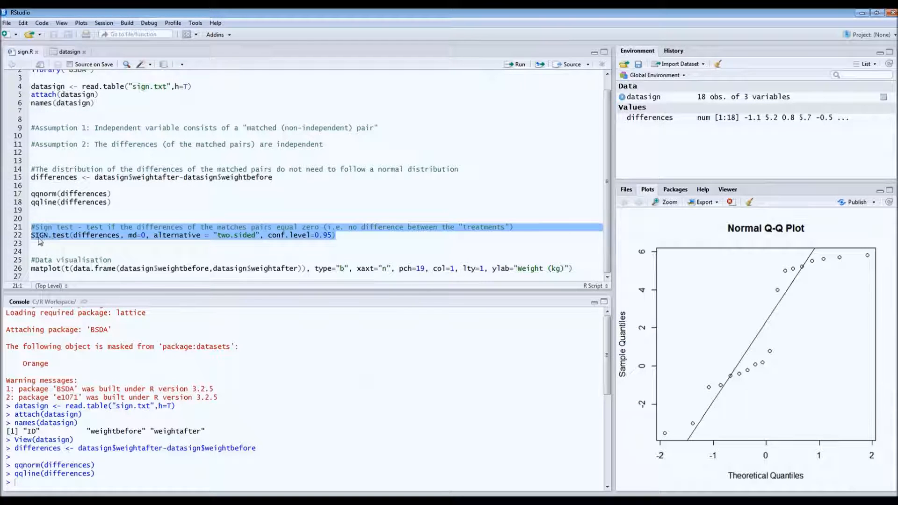
pyautogui.moveTo(77, 244)
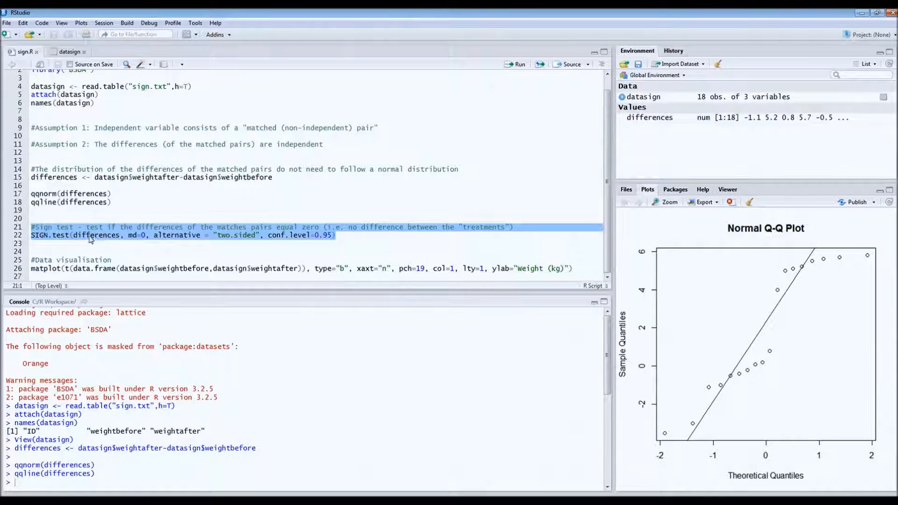
pyautogui.moveTo(145, 238)
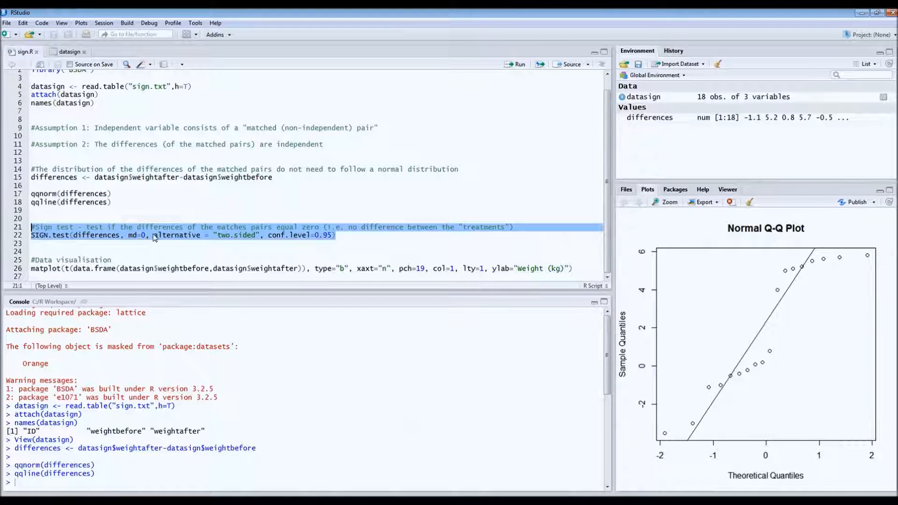
pyautogui.moveTo(215, 243)
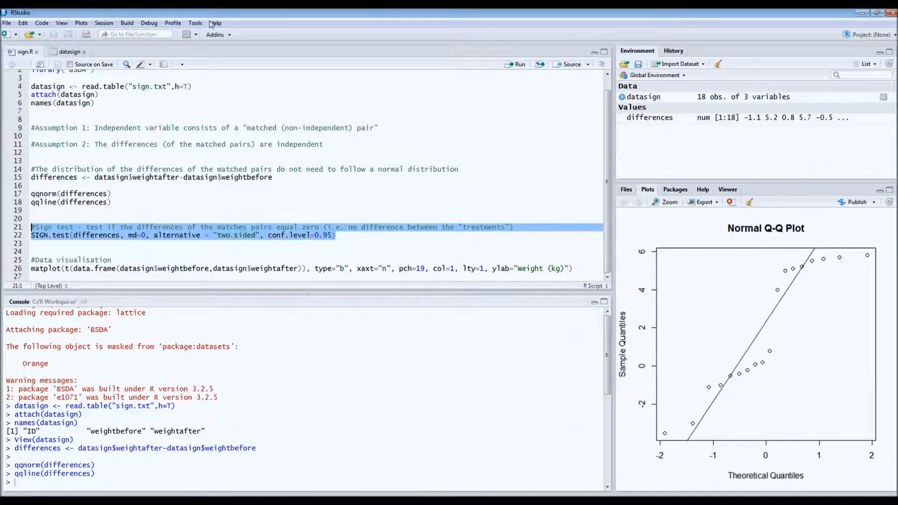
# - Run SIGN.test on the differences and highlight the p-value 0.4807 (s = 11)
pyautogui.click(518, 65)
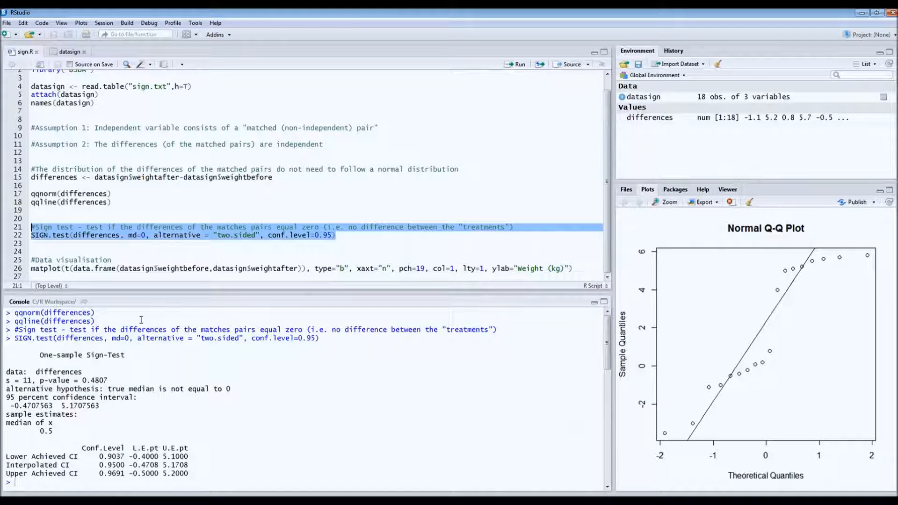
pyautogui.moveTo(112, 379)
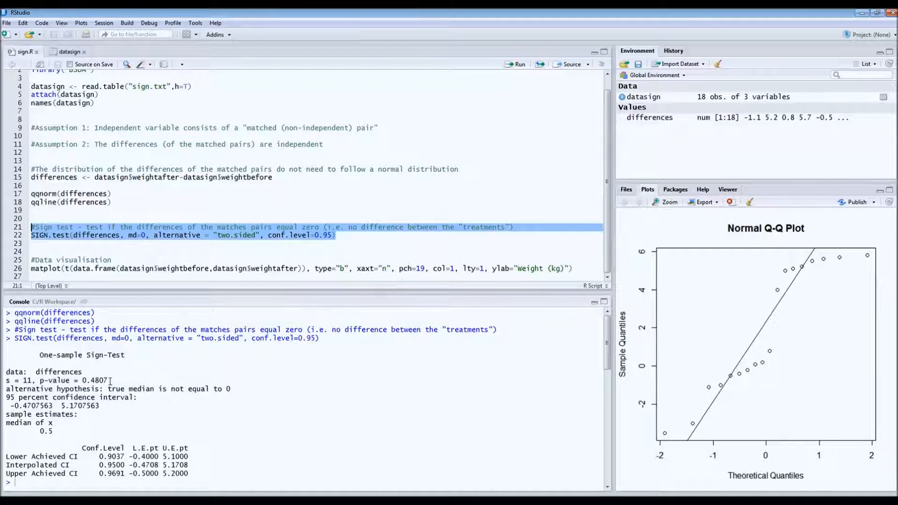
pyautogui.doubleClick(93, 380)
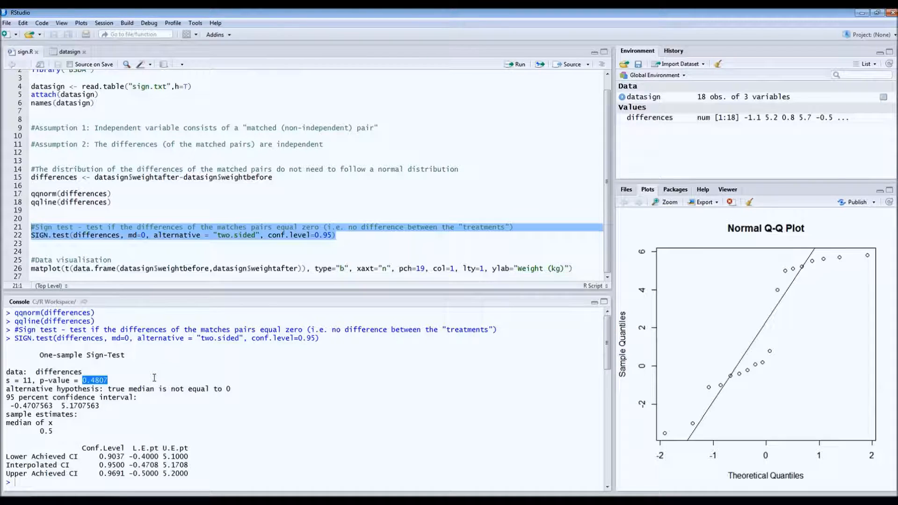
pyautogui.moveTo(137, 353)
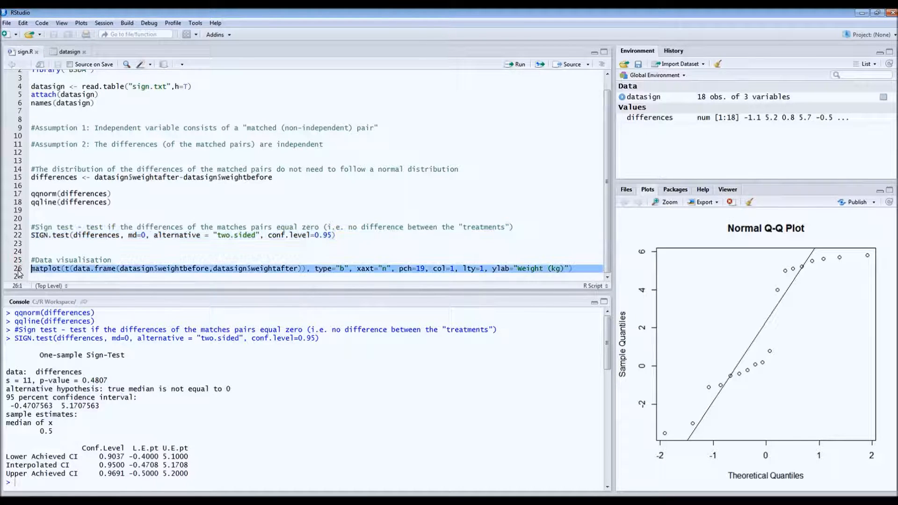
pyautogui.moveTo(155, 245)
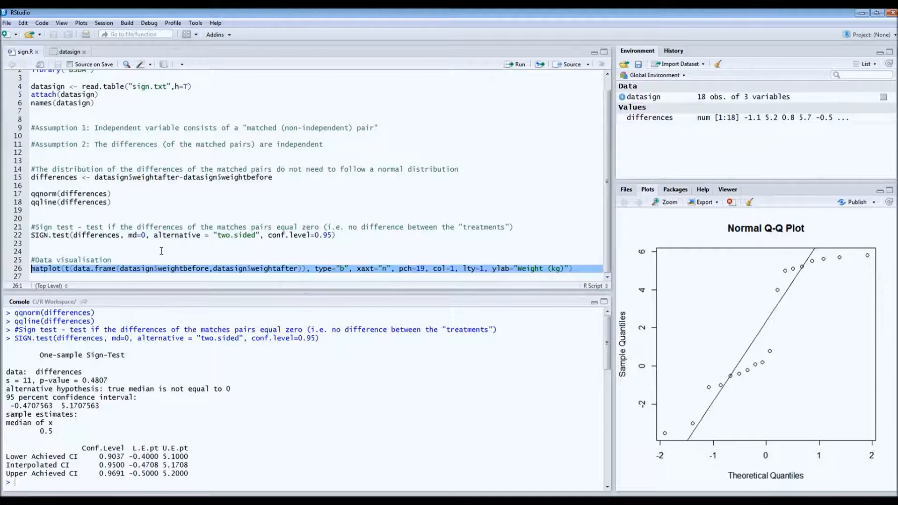
pyautogui.moveTo(137, 250)
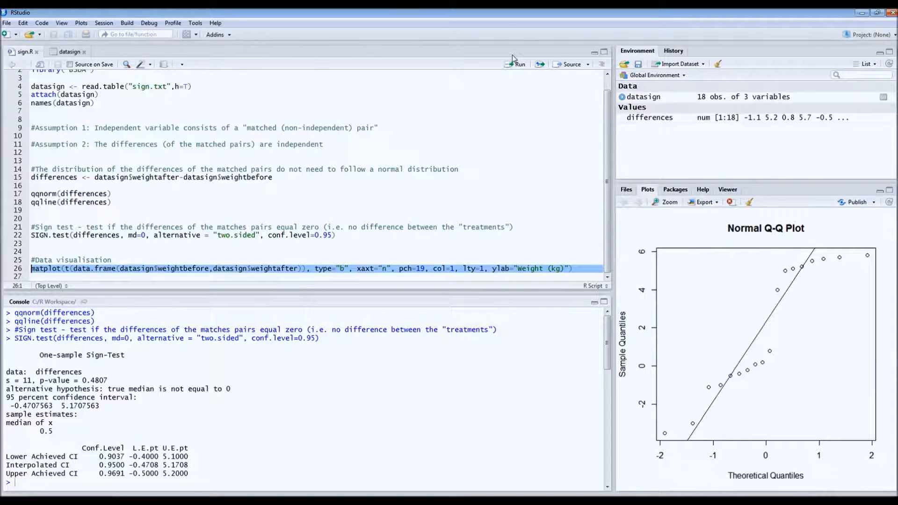
pyautogui.moveTo(520, 66)
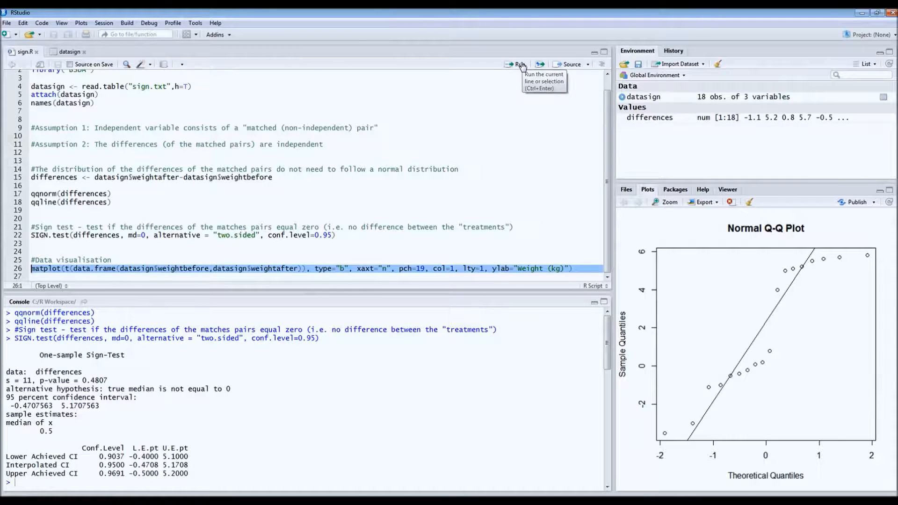
# - Run the matplot line to plot each wombat's before and after weights in kg
pyautogui.click(517, 63)
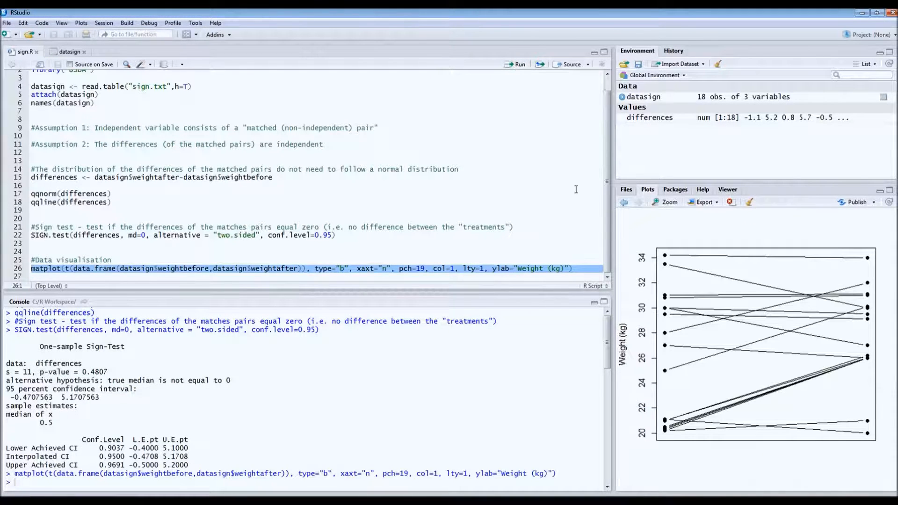
pyautogui.moveTo(821, 274)
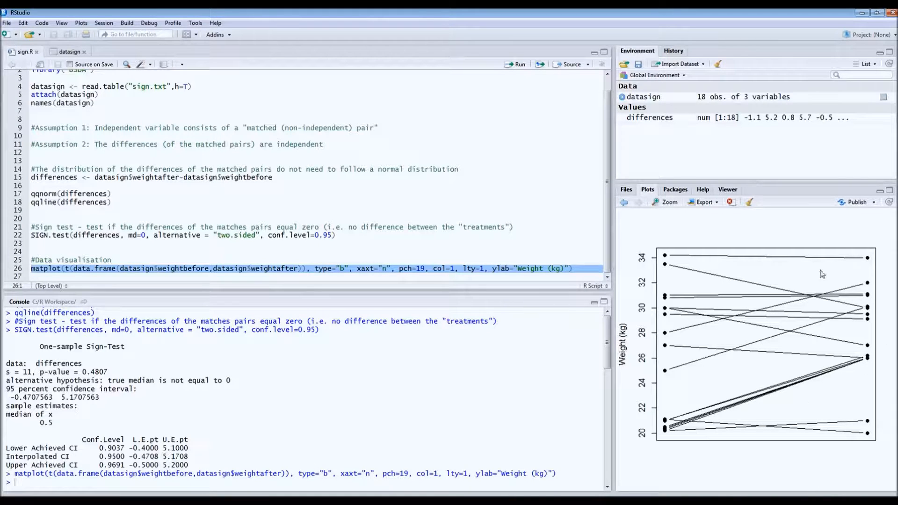
pyautogui.moveTo(735, 330)
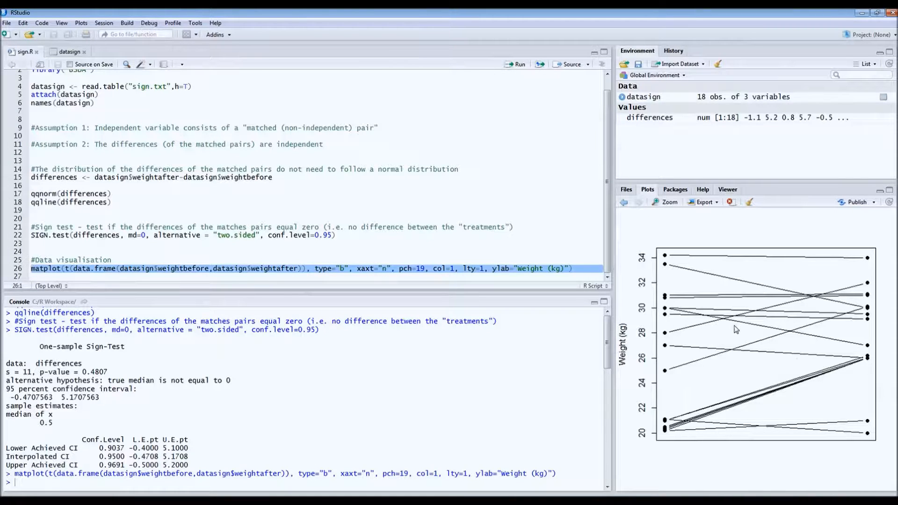
pyautogui.moveTo(666, 264)
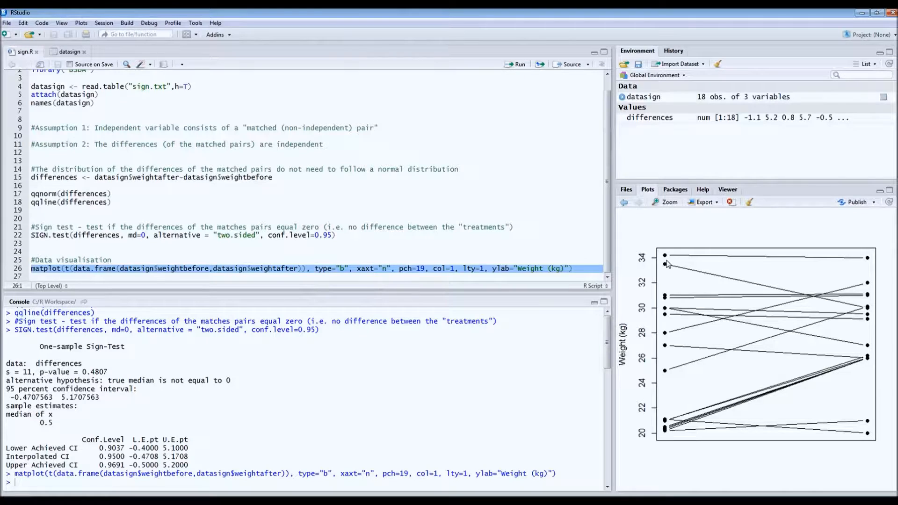
pyautogui.moveTo(663, 265)
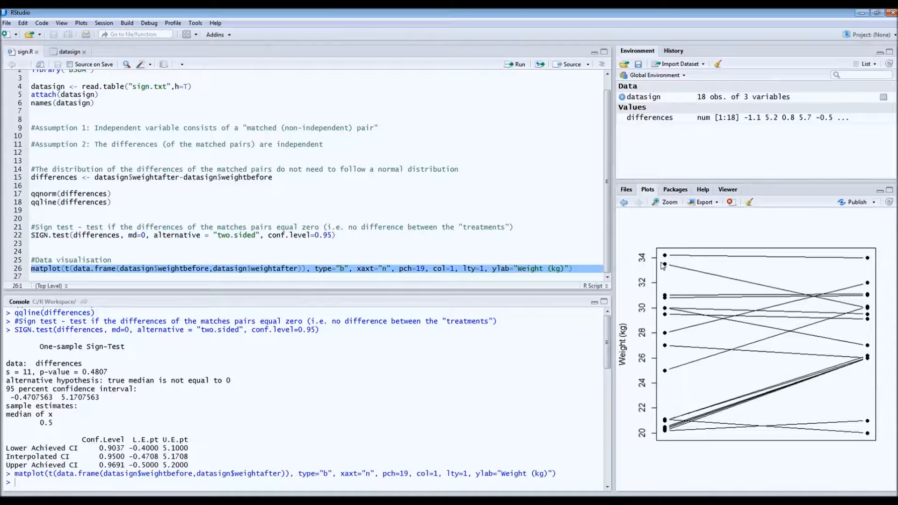
pyautogui.moveTo(663, 397)
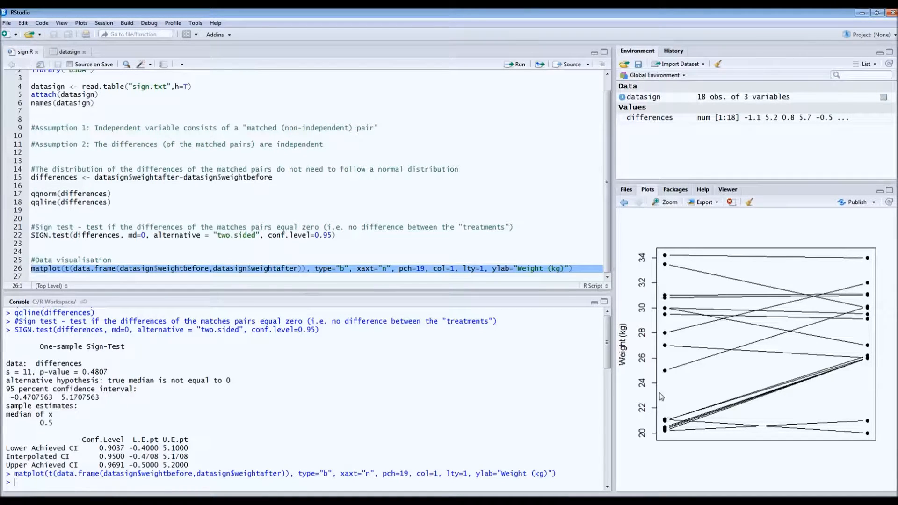
pyautogui.moveTo(845, 384)
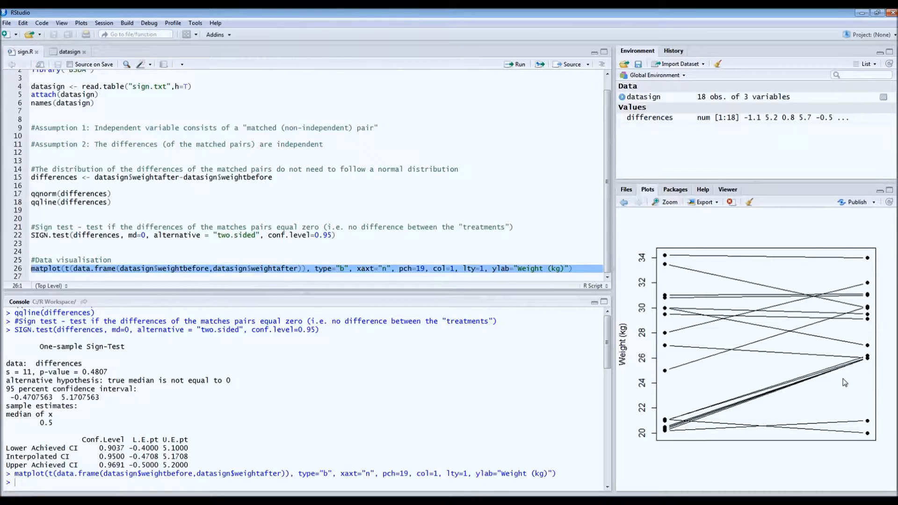
pyautogui.moveTo(739, 292)
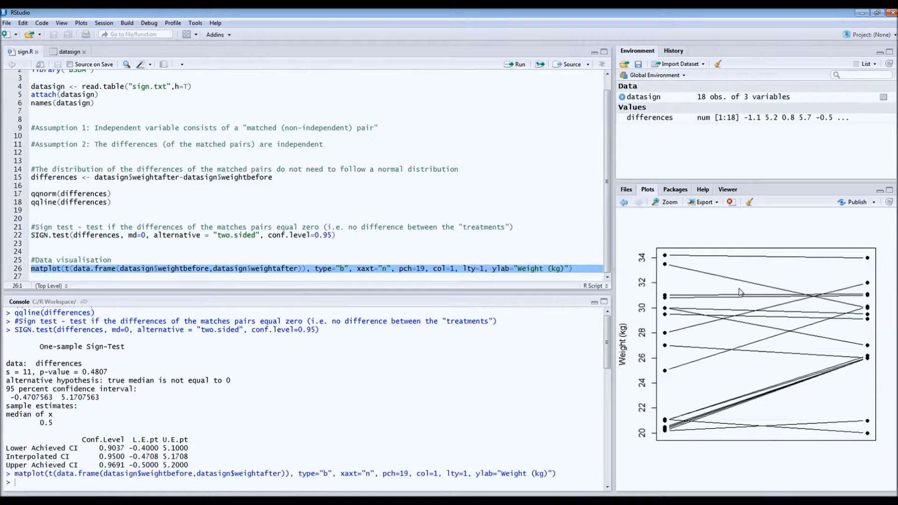